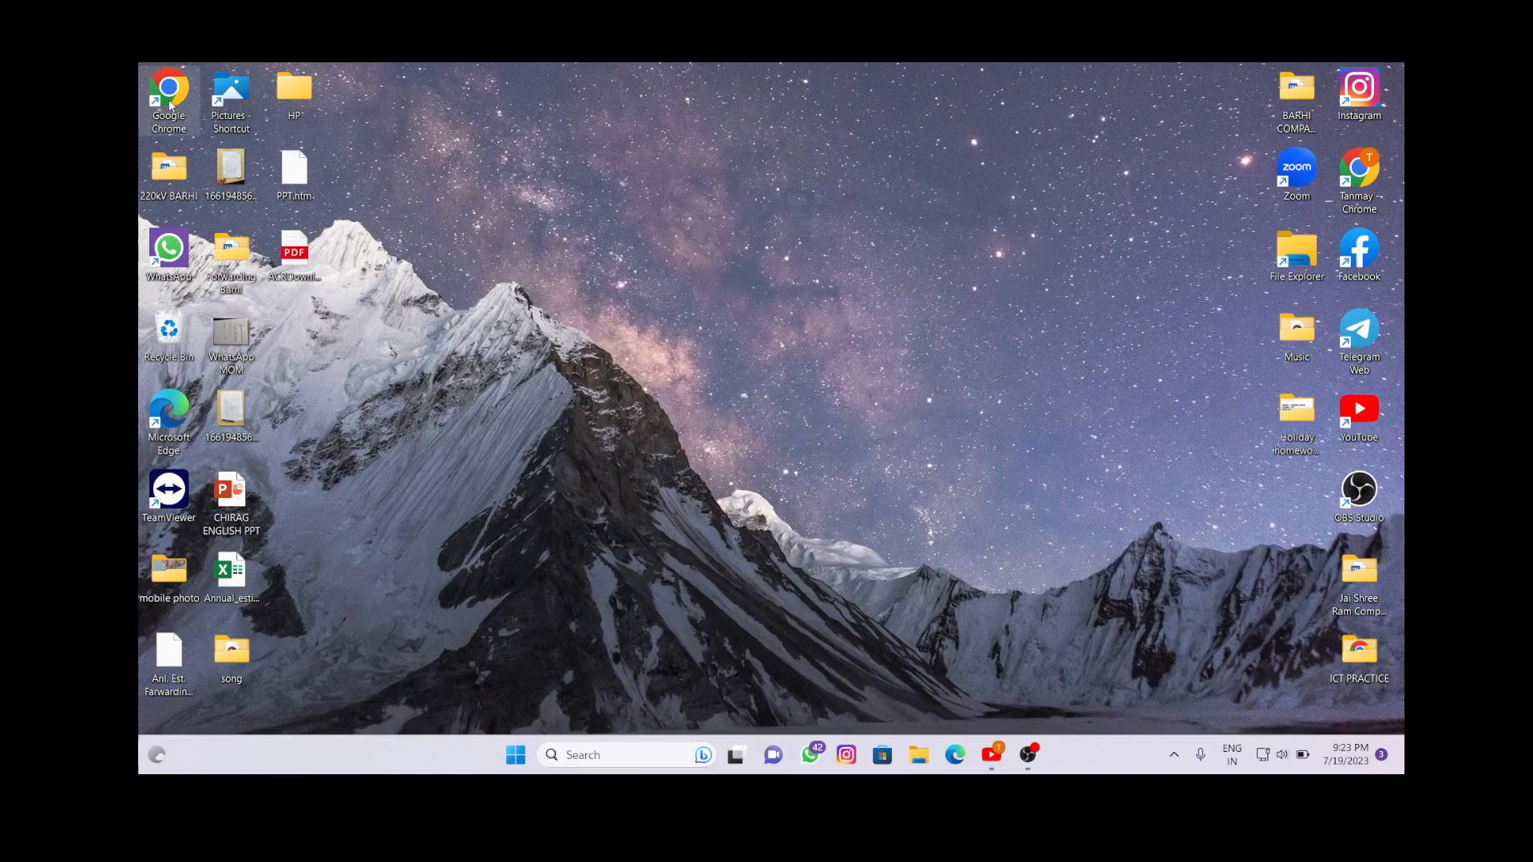
Step: Launch Chrome from the desktop shortcut and continue with a user profile to a new tab
{"action": "double_click", "coordinate": [168, 93]}
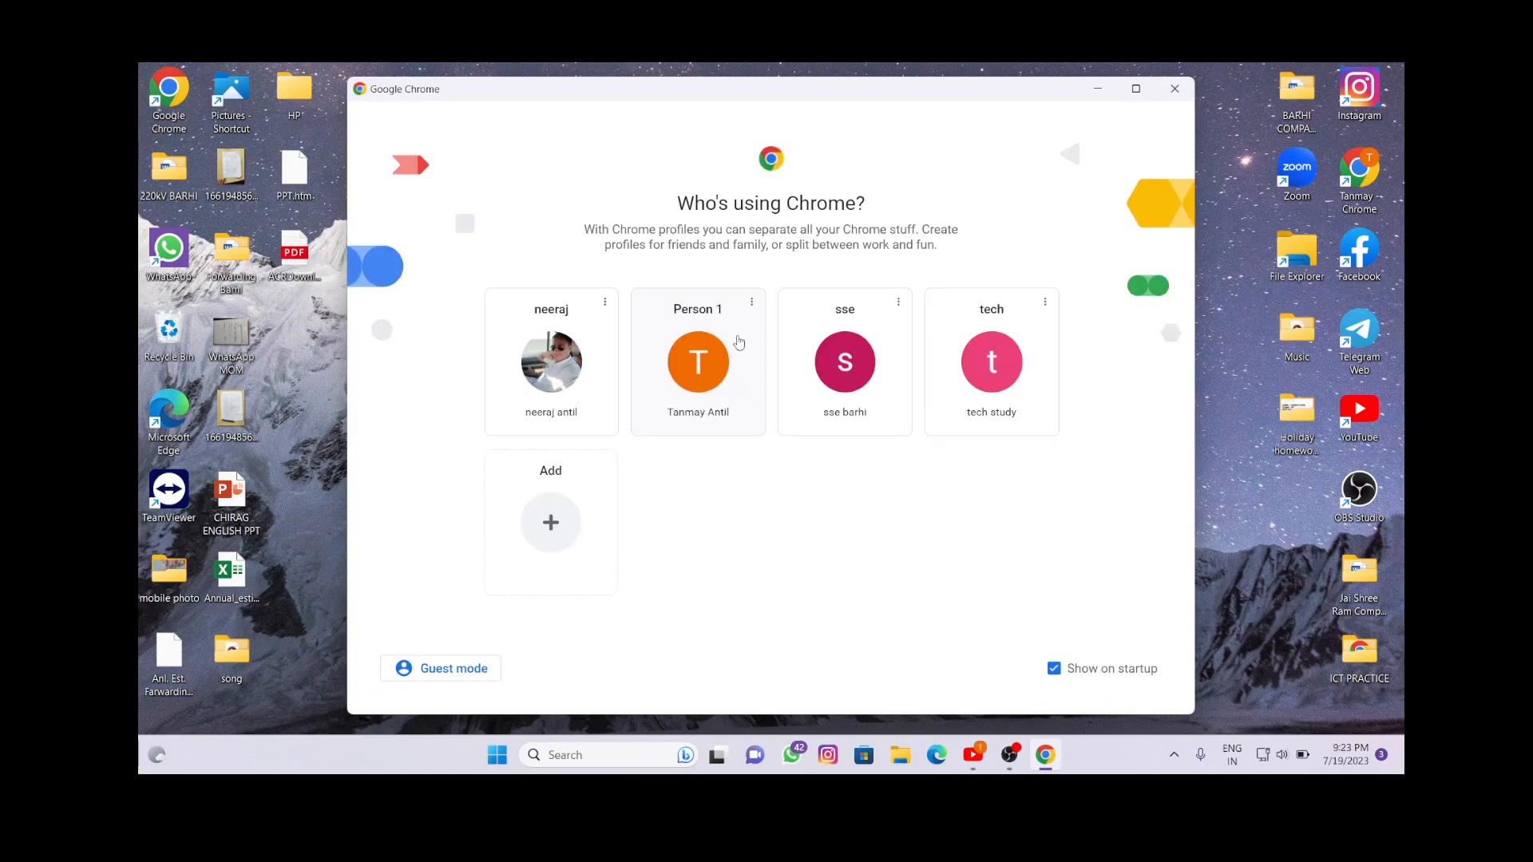
{"action": "left_click", "coordinate": [698, 363]}
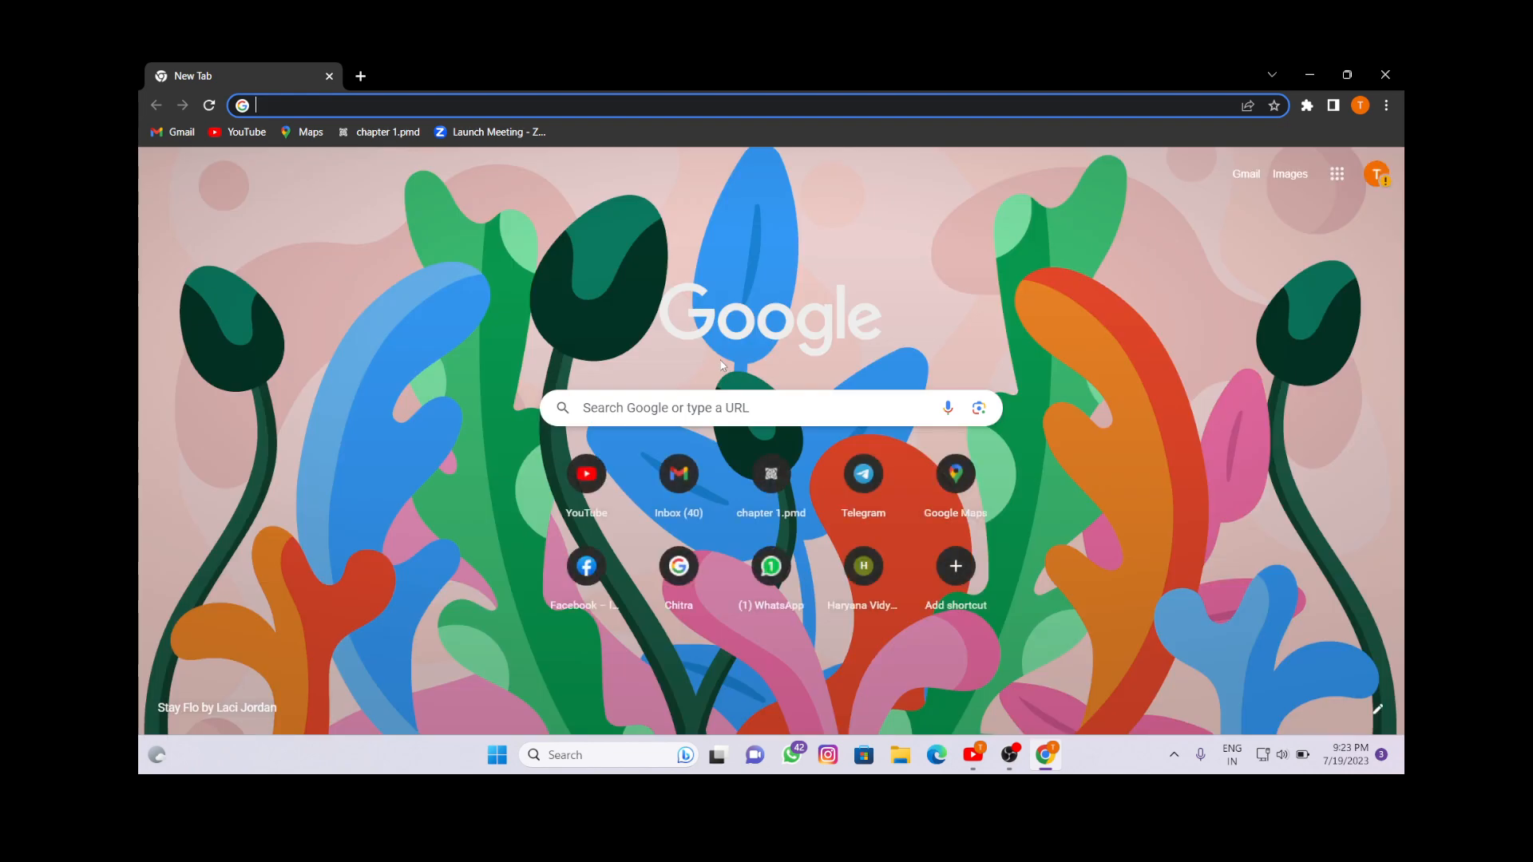
{"action": "mouse_move", "coordinate": [692, 286]}
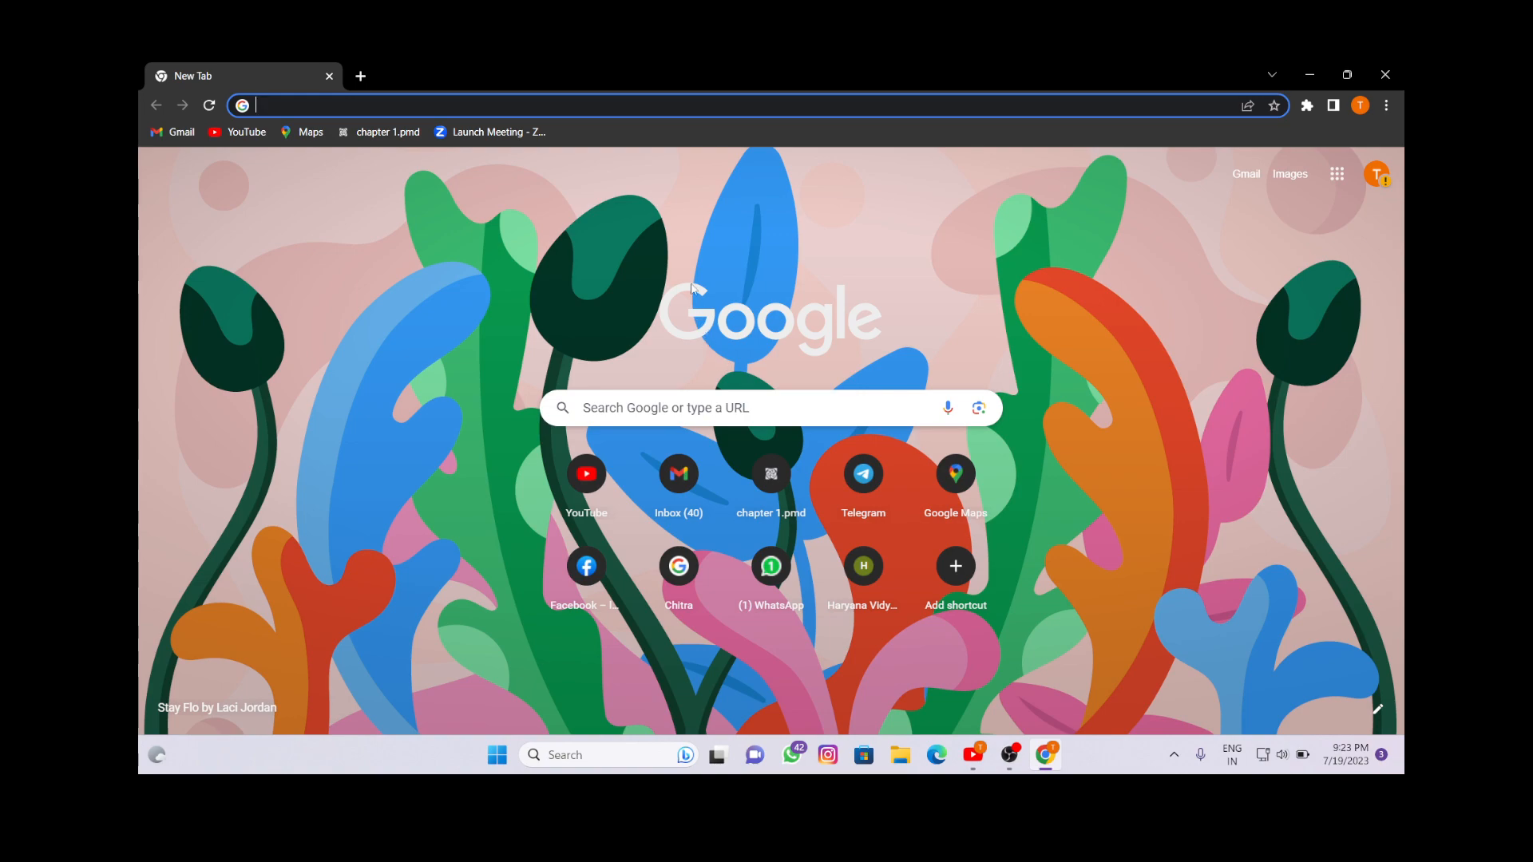
Step: Search Google for 'speed test' using the recent suggestion from the address bar
{"action": "left_click", "coordinate": [685, 105]}
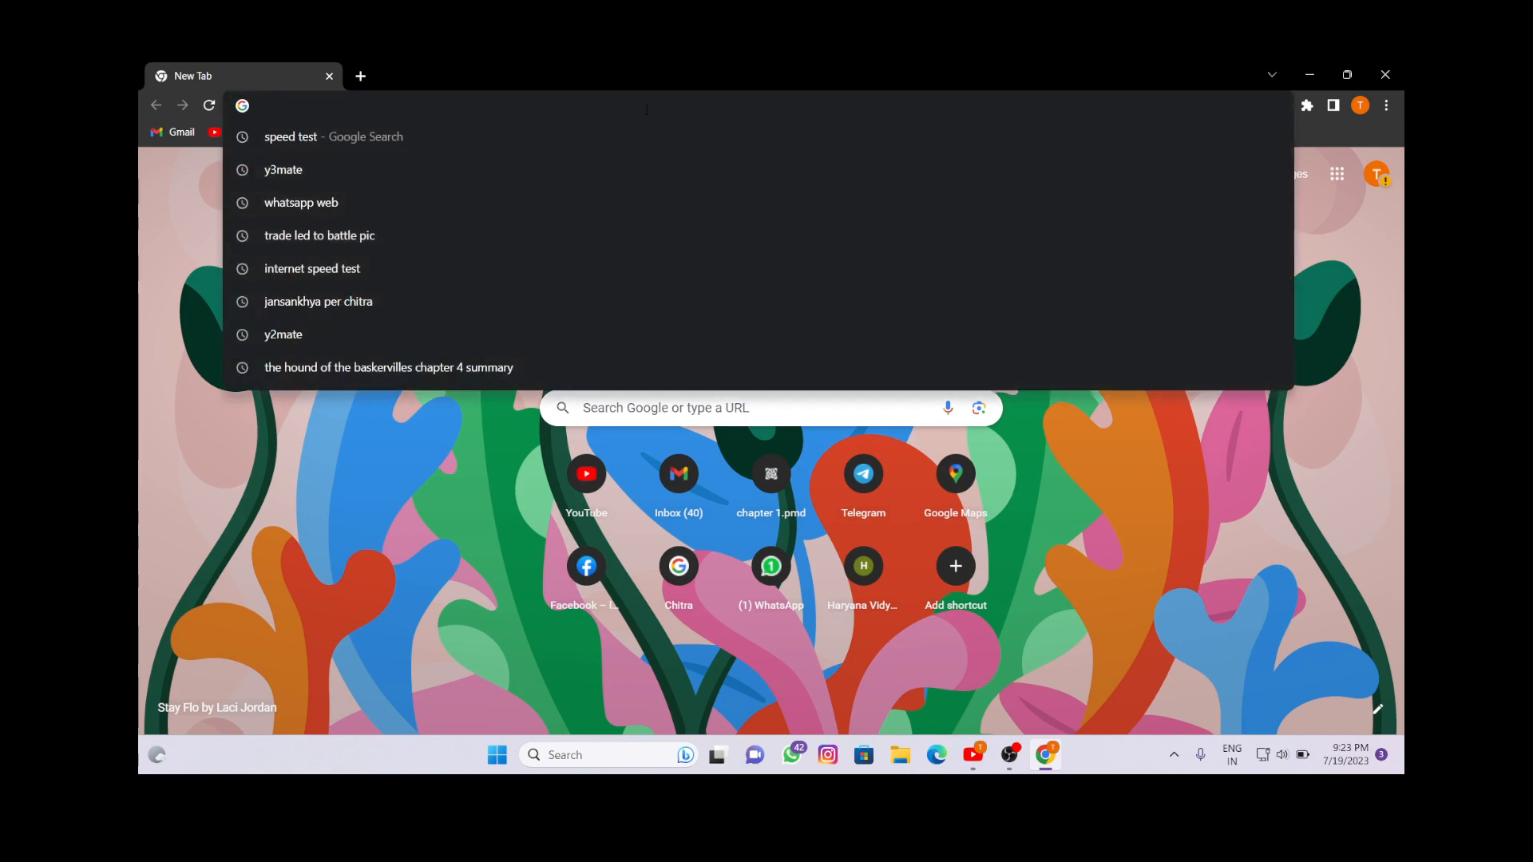
{"action": "left_click", "coordinate": [332, 136]}
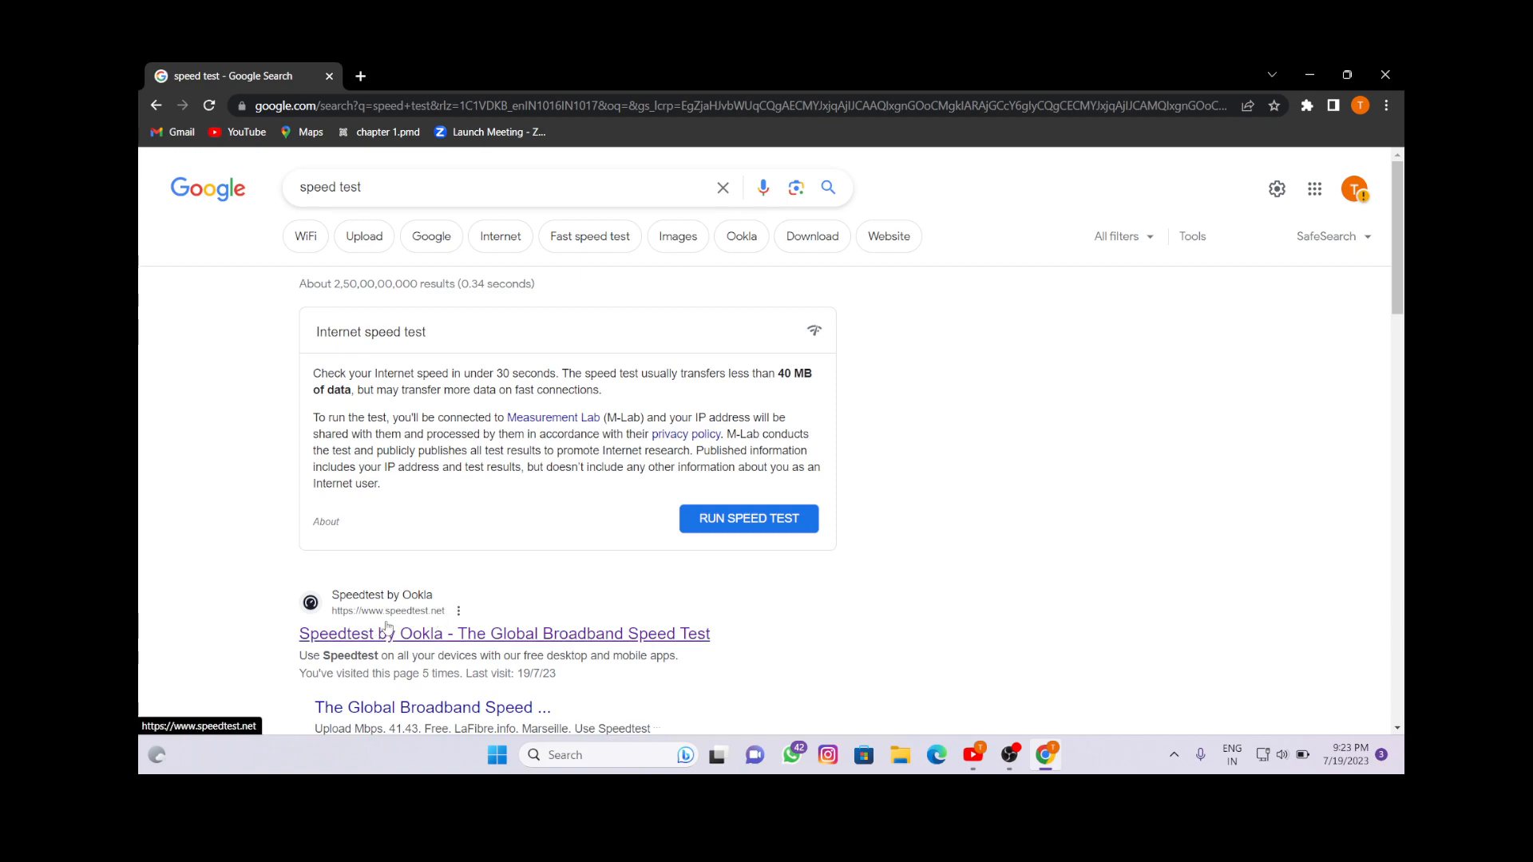
Step: Open speedtest.net from the 'Speedtest by Ookla' search result
{"action": "left_click", "coordinate": [505, 634]}
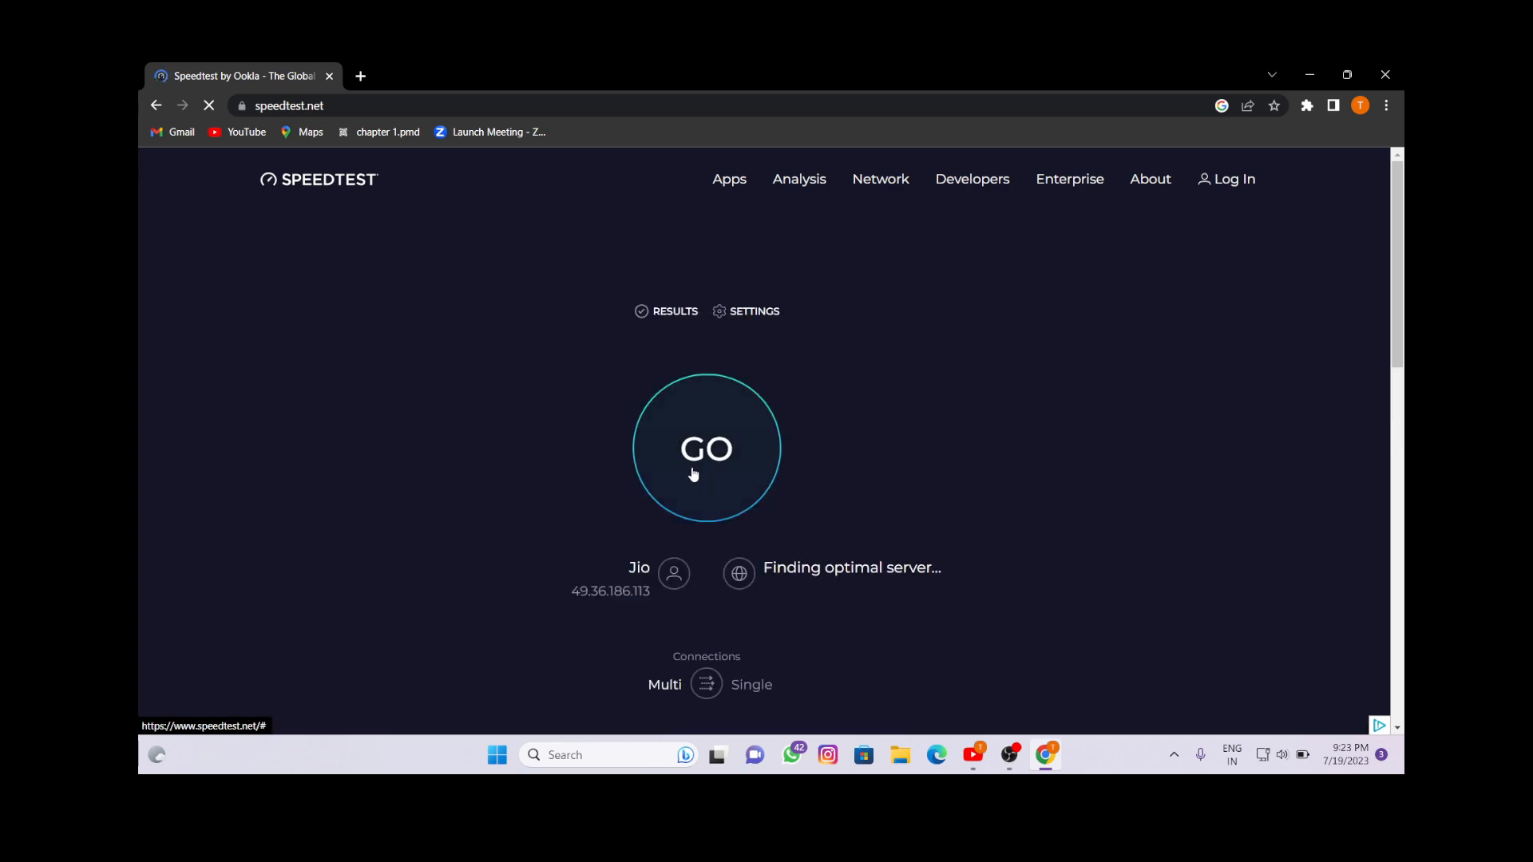
{"action": "mouse_move", "coordinate": [686, 503]}
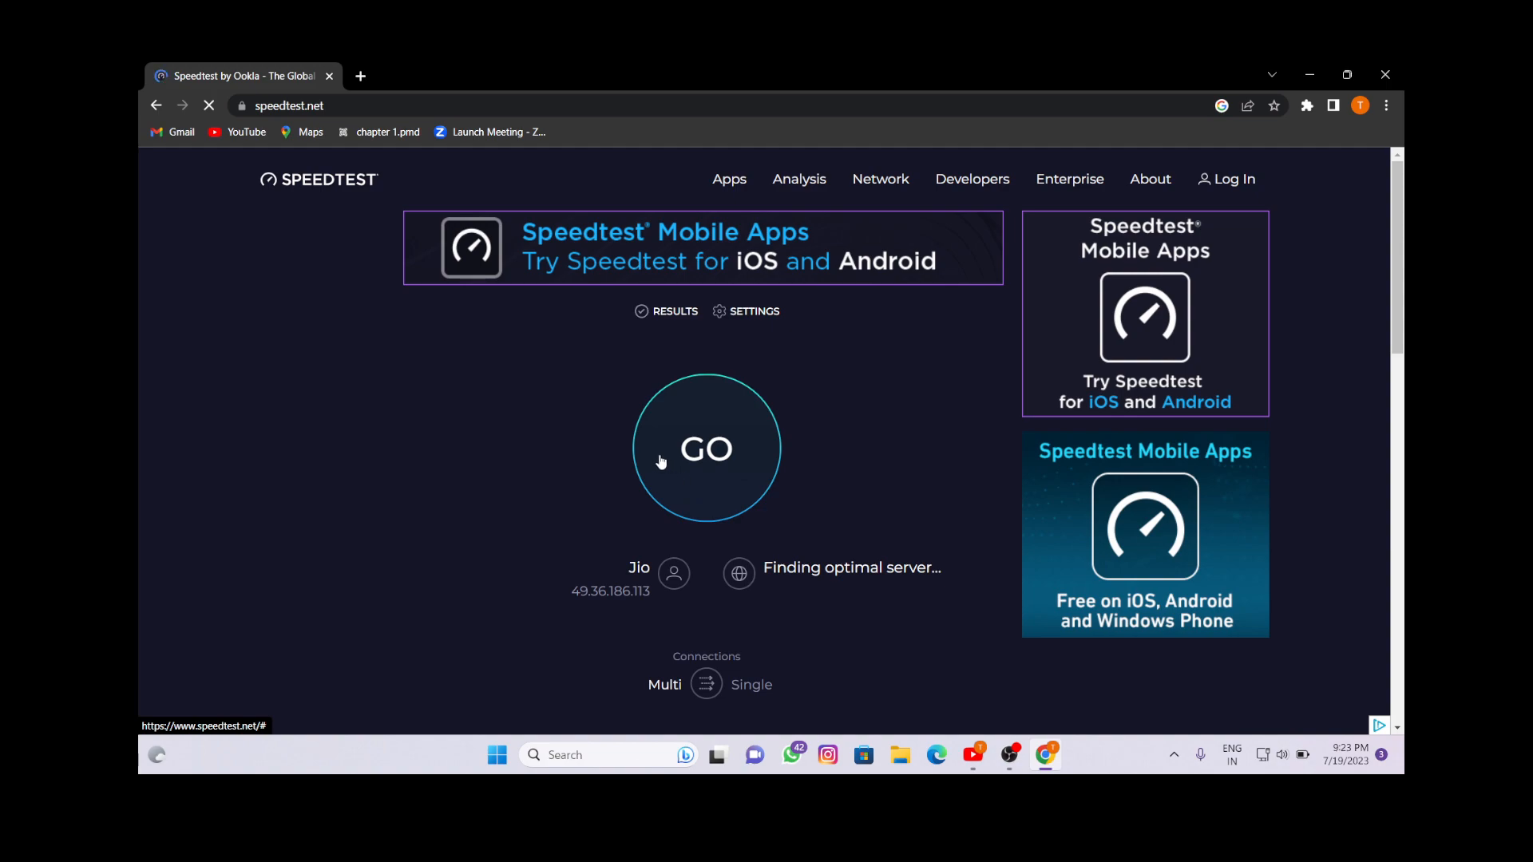
Step: Run the Jio speed test (26.91 Mbps down, 33.74 Mbps up) and close the browser
{"action": "left_click", "coordinate": [706, 449]}
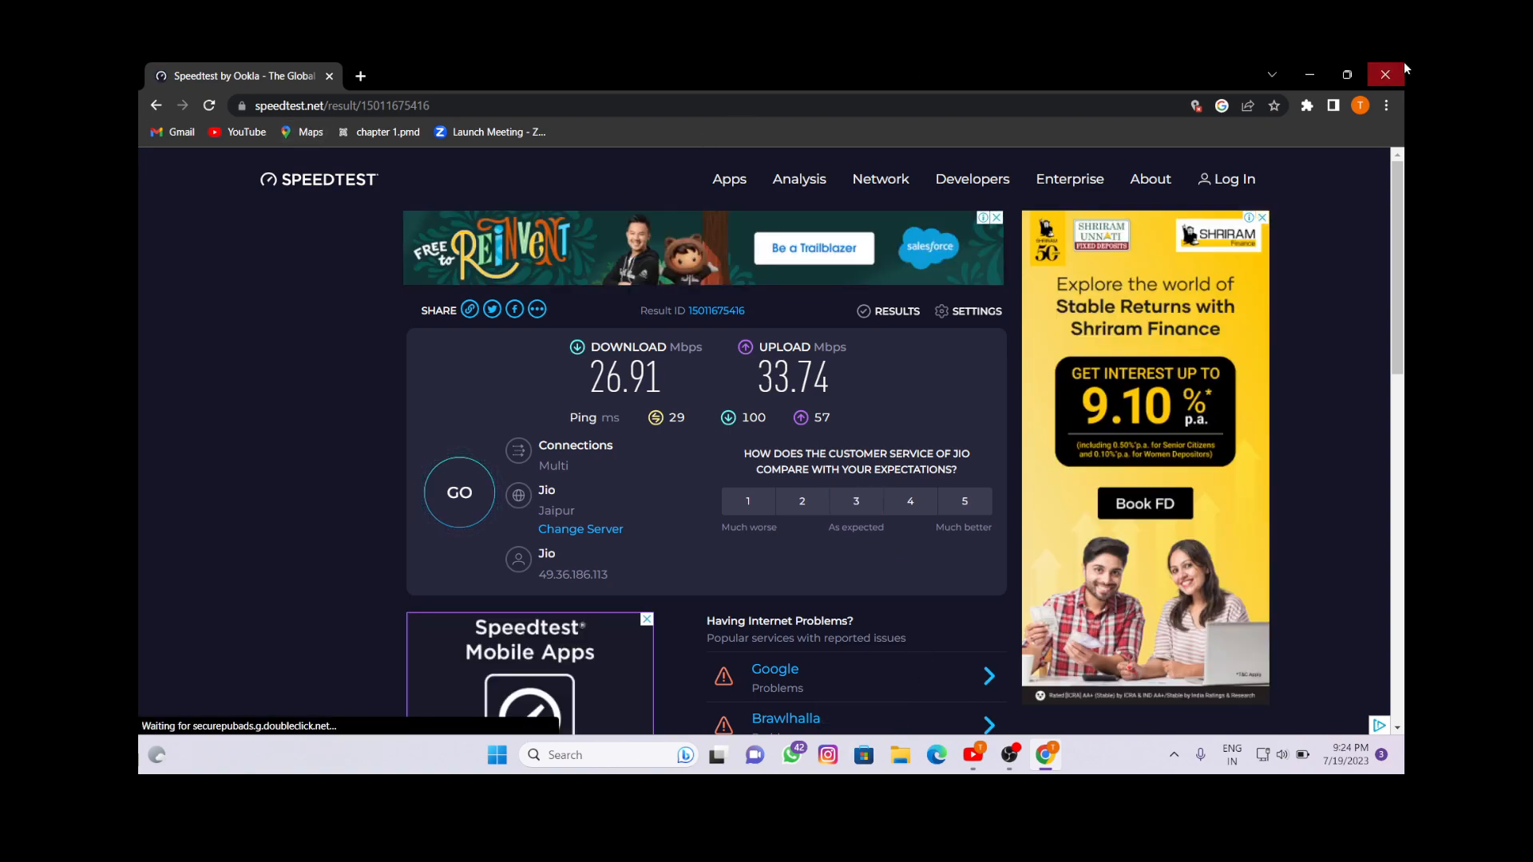
{"action": "left_click", "coordinate": [1384, 75]}
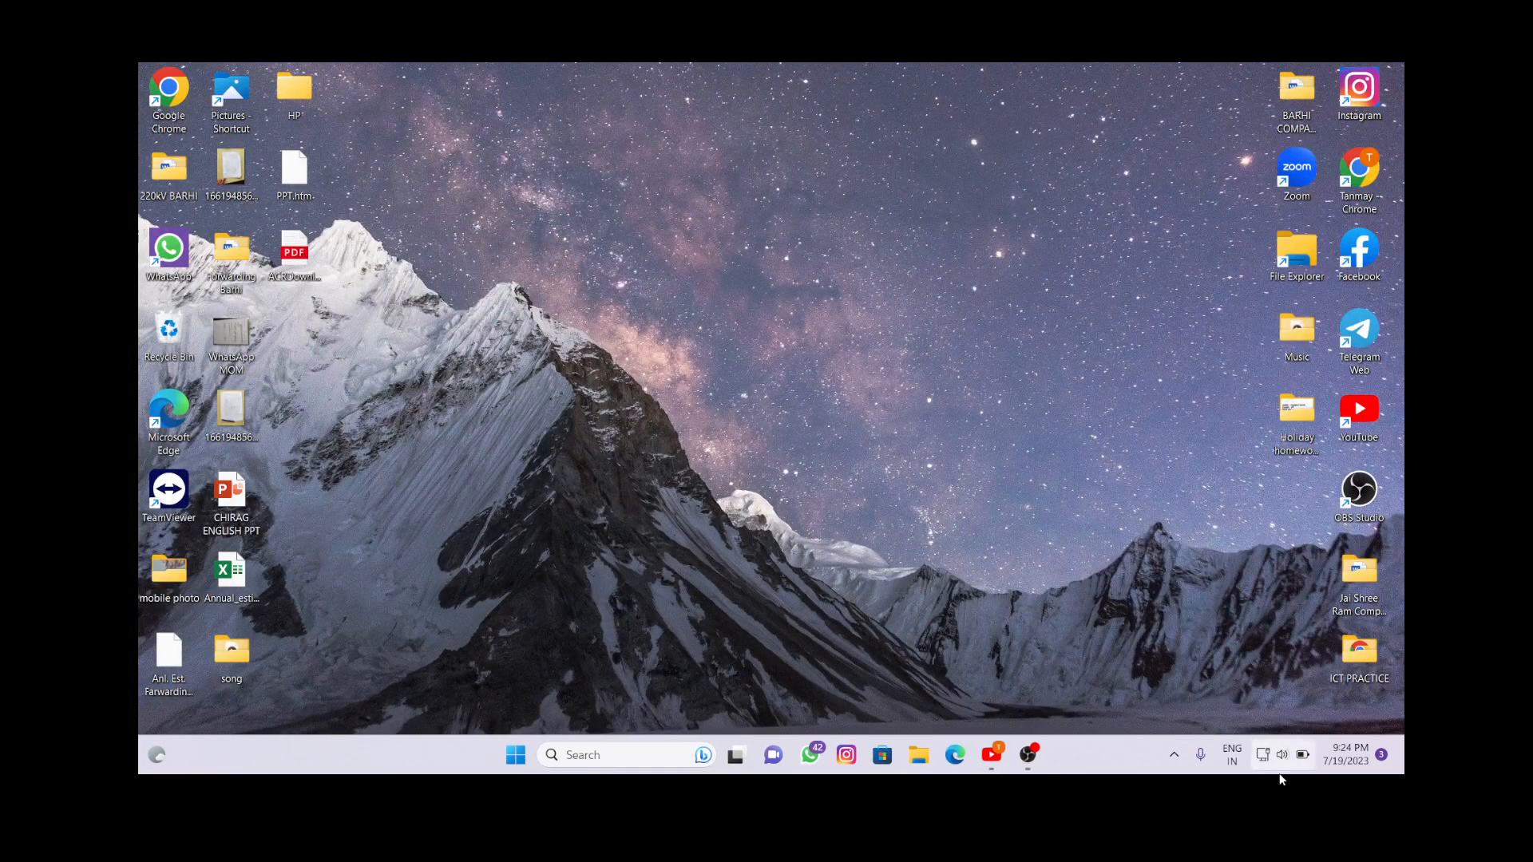